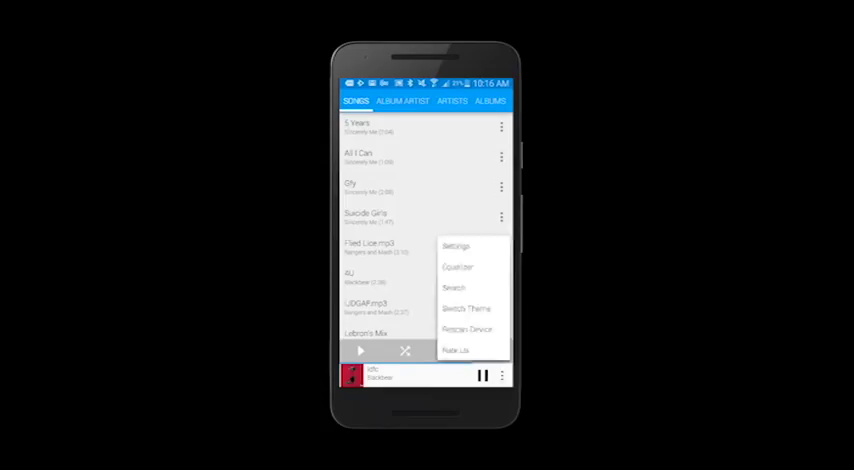
Open Rocket Player's settings from the songs list overflow menu.
left_click(456, 246)
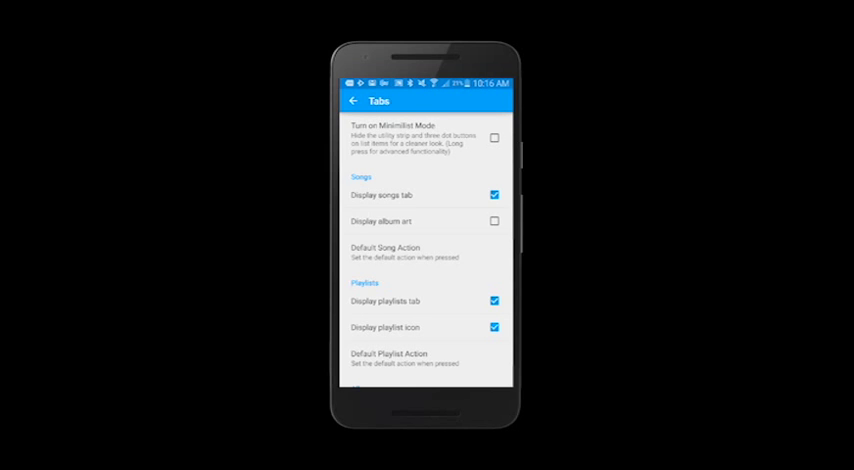
Enable 'Display album art', disable Album Artists and Videos tabs, and return to Settings.
scroll("down", 3)
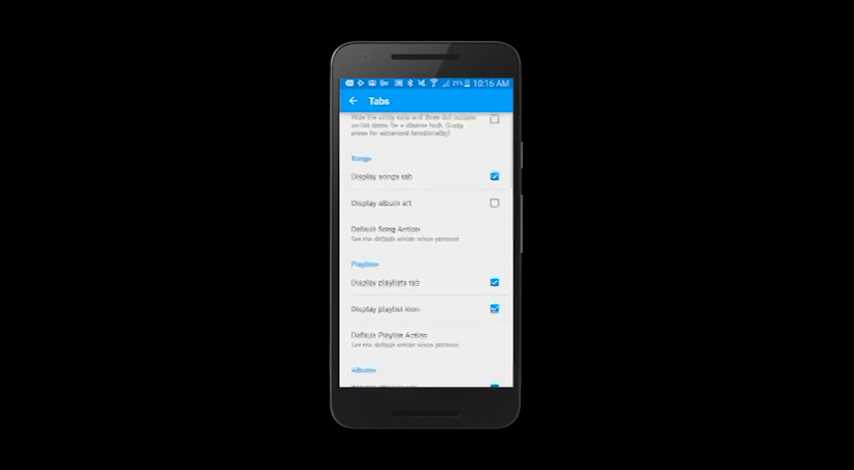
left_click(494, 199)
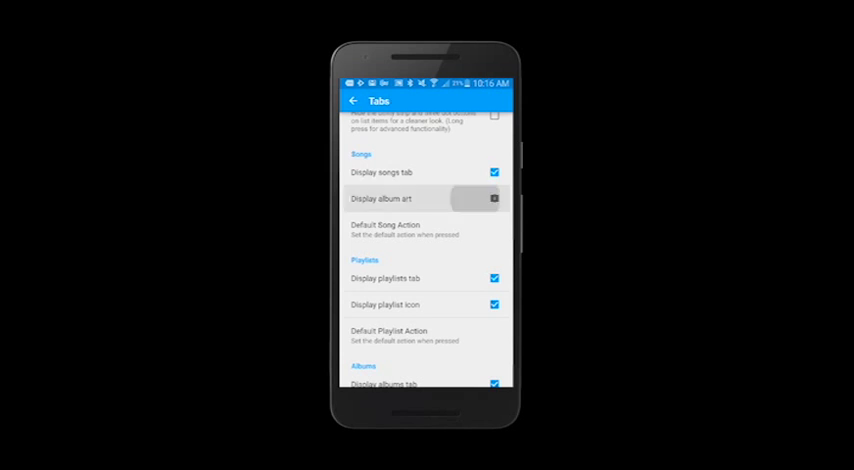
left_click(492, 199)
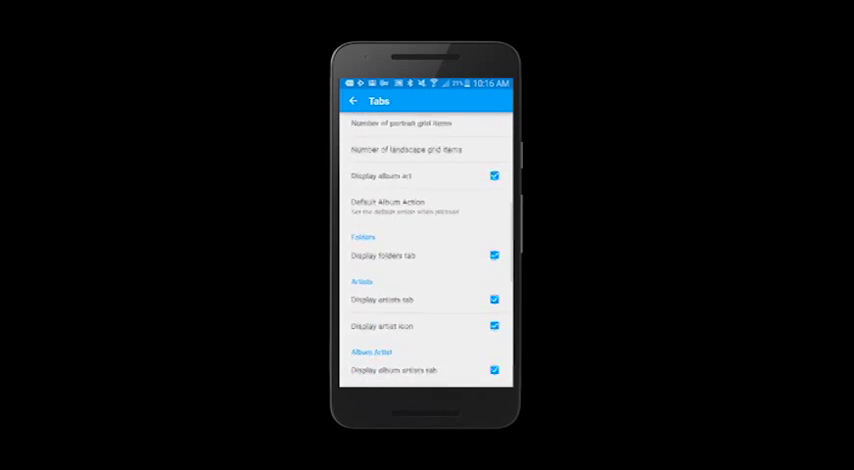
scroll("down", 3)
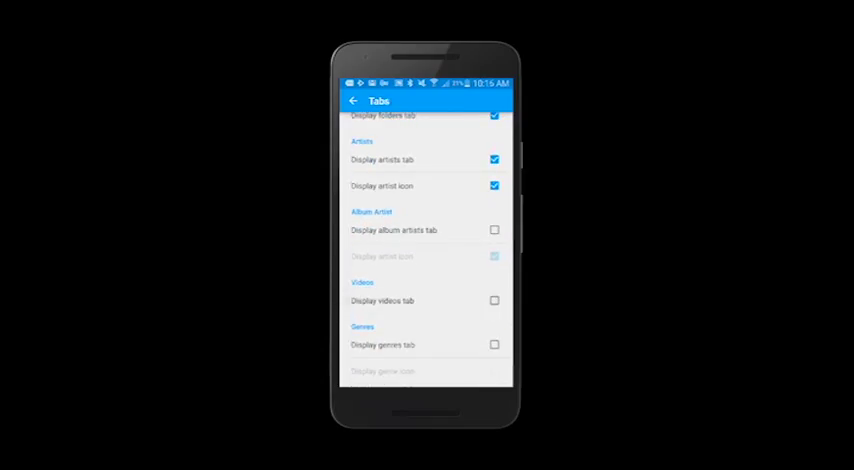
scroll("down", 3)
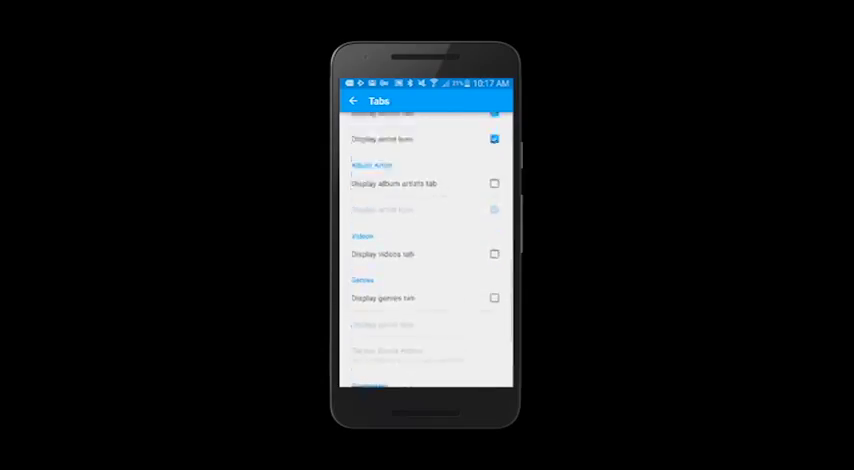
left_click(354, 101)
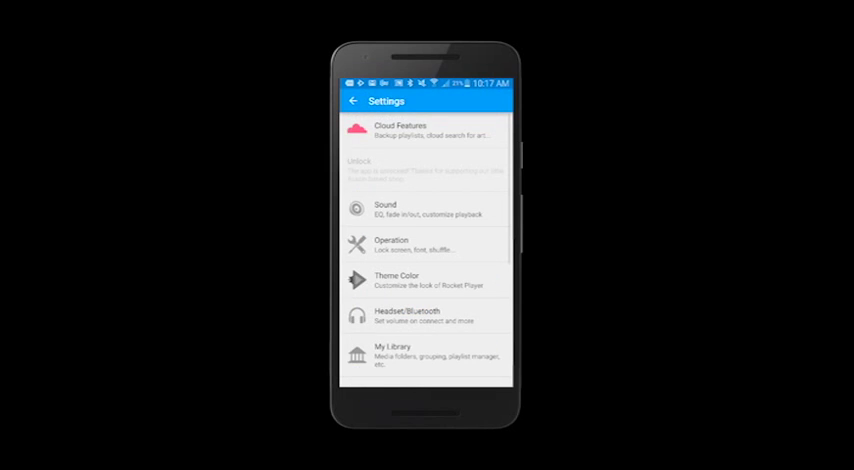
Return to the library and browse the Folders, Albums and Artists tabs.
left_click(351, 101)
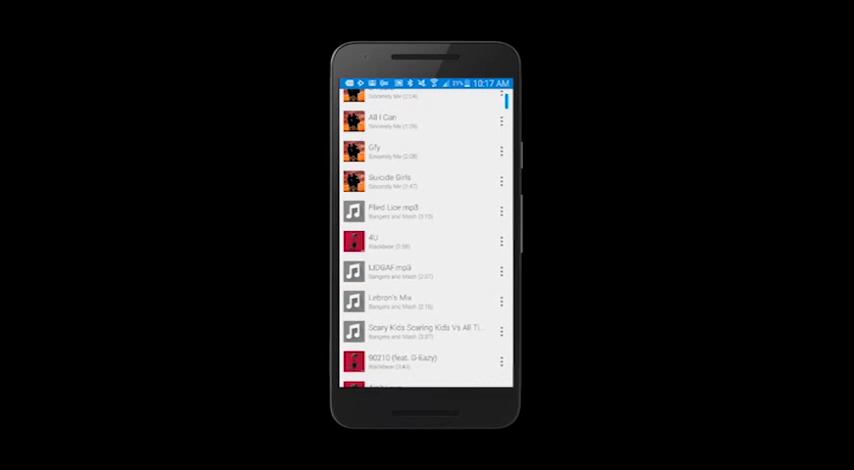
left_click(411, 100)
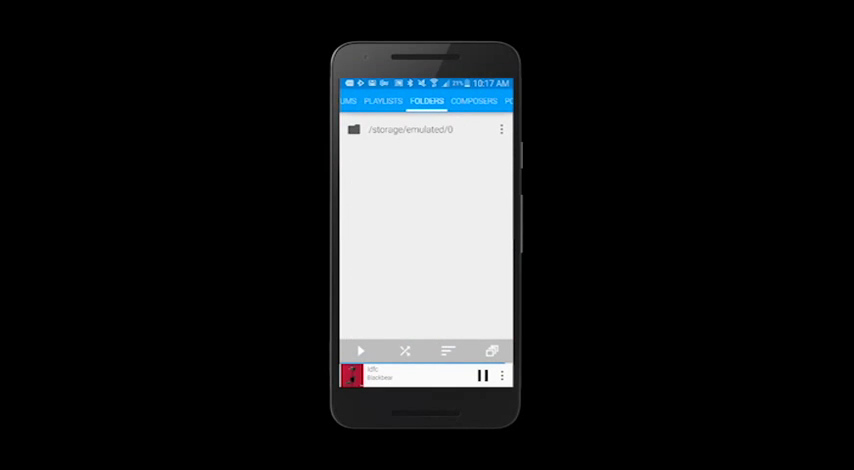
left_click(427, 101)
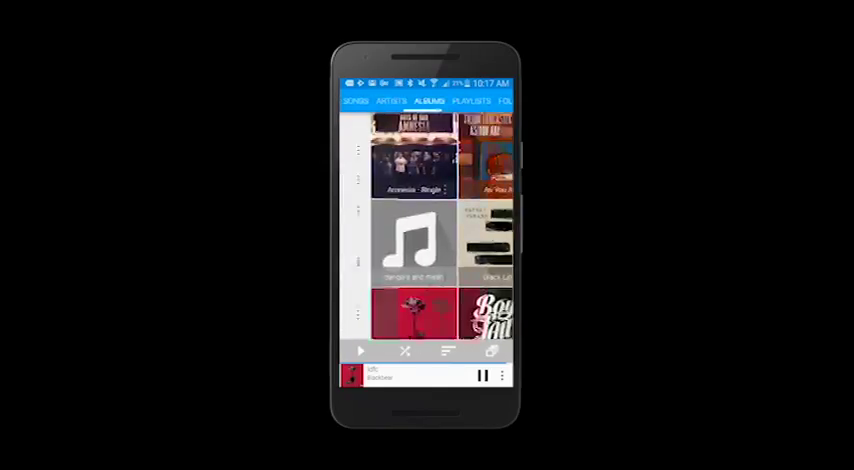
left_click(391, 101)
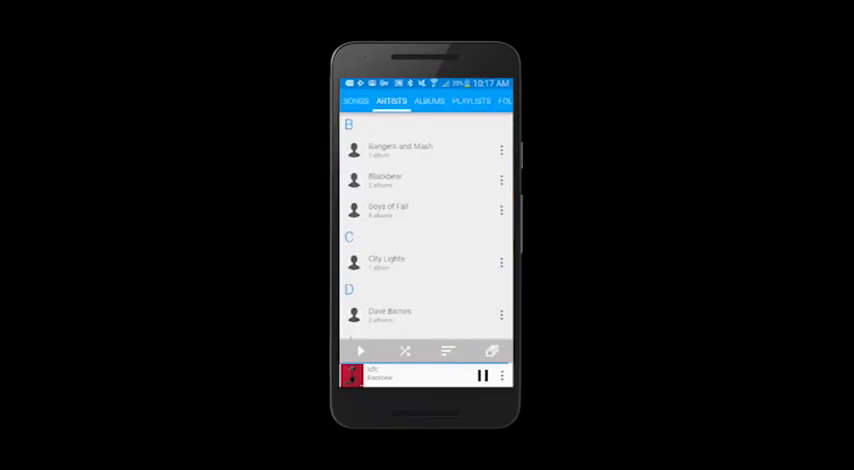